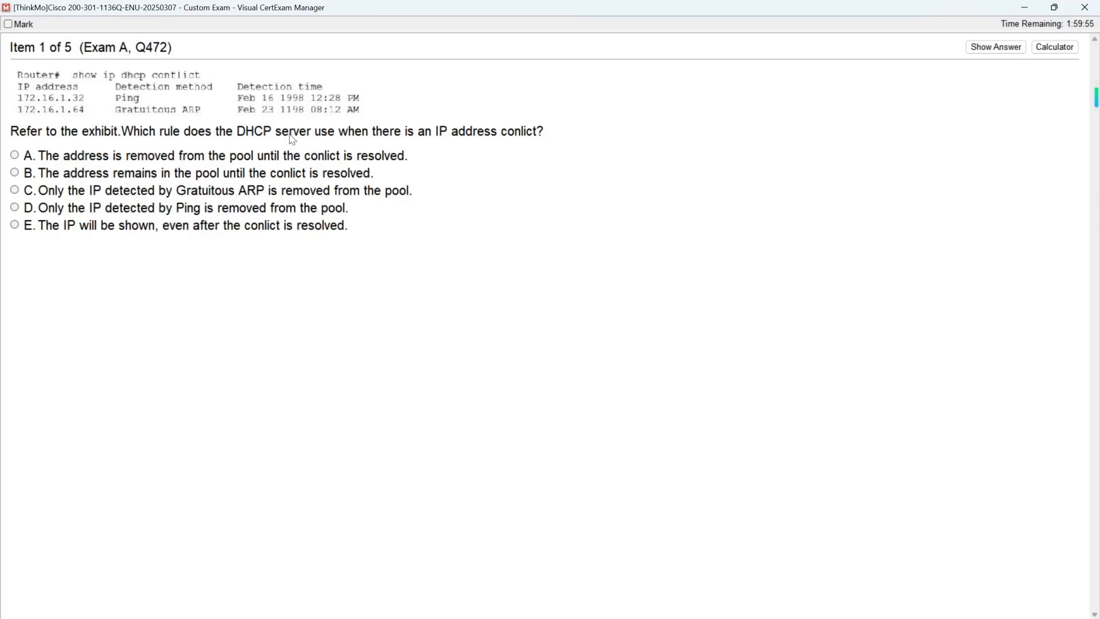
pyautogui.moveTo(253, 133)
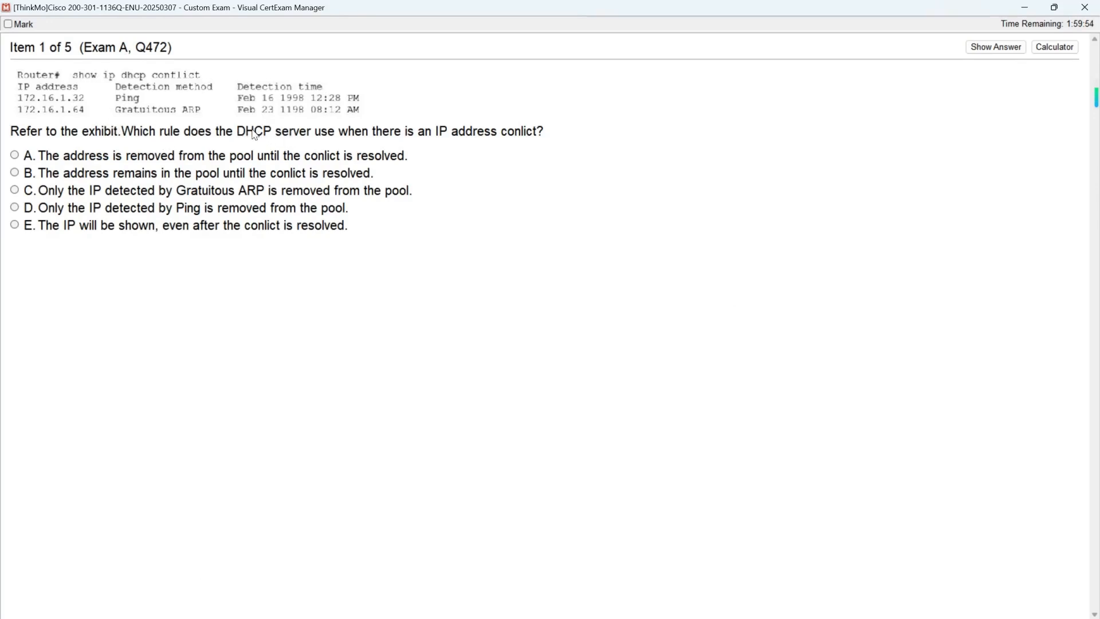
pyautogui.moveTo(143, 229)
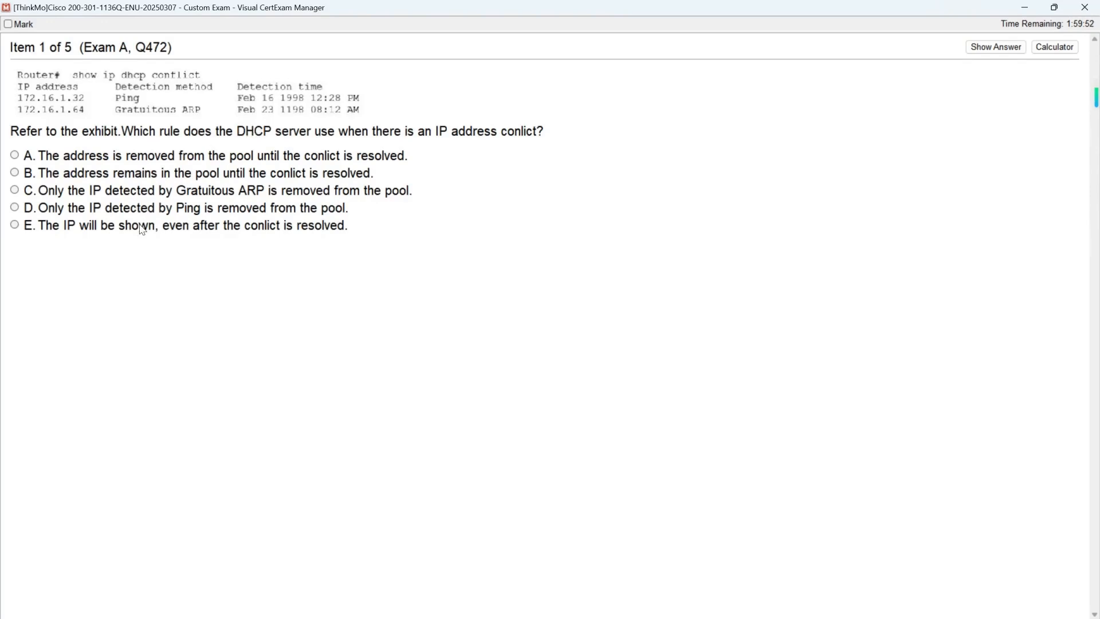
pyautogui.moveTo(193, 167)
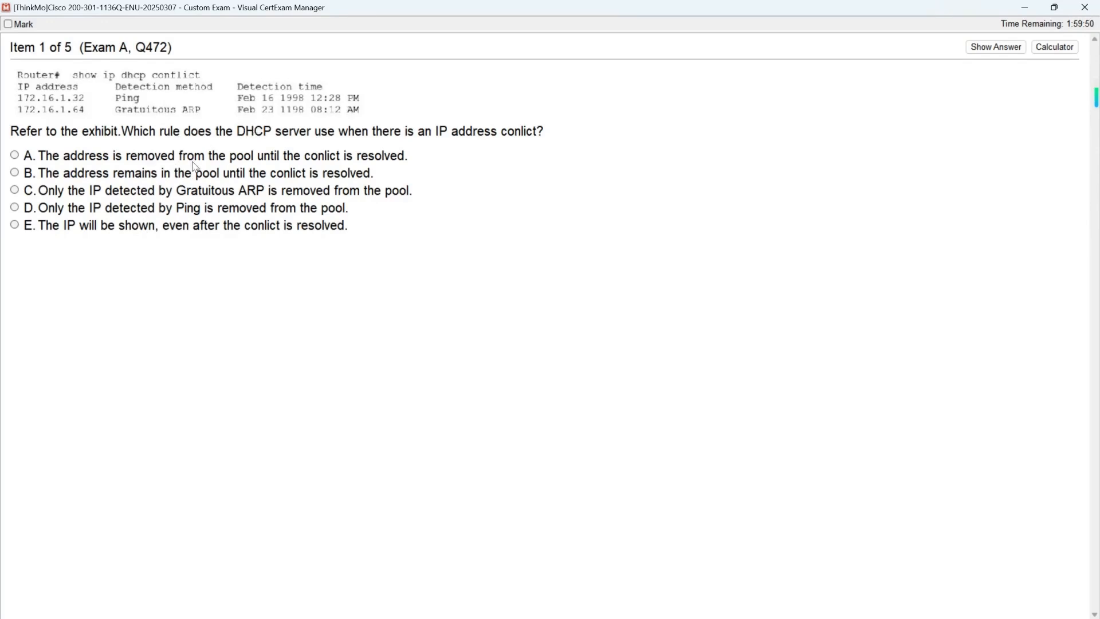
# Choose option A, remove the address from the pool, for question 1 and reveal the answer.
pyautogui.click(11, 154)
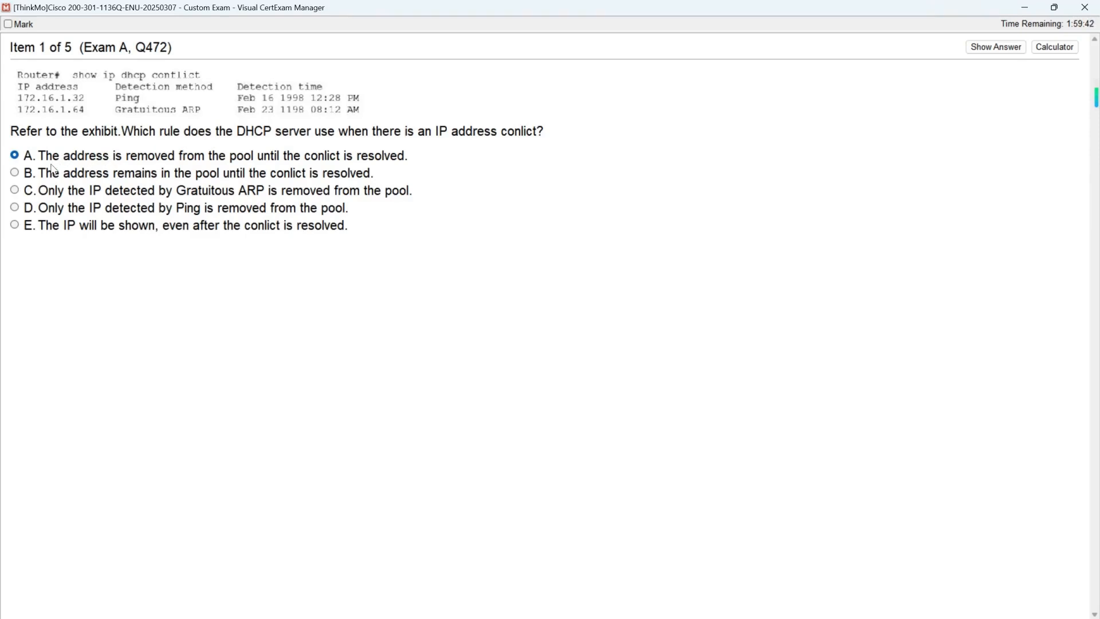
pyautogui.moveTo(85, 168)
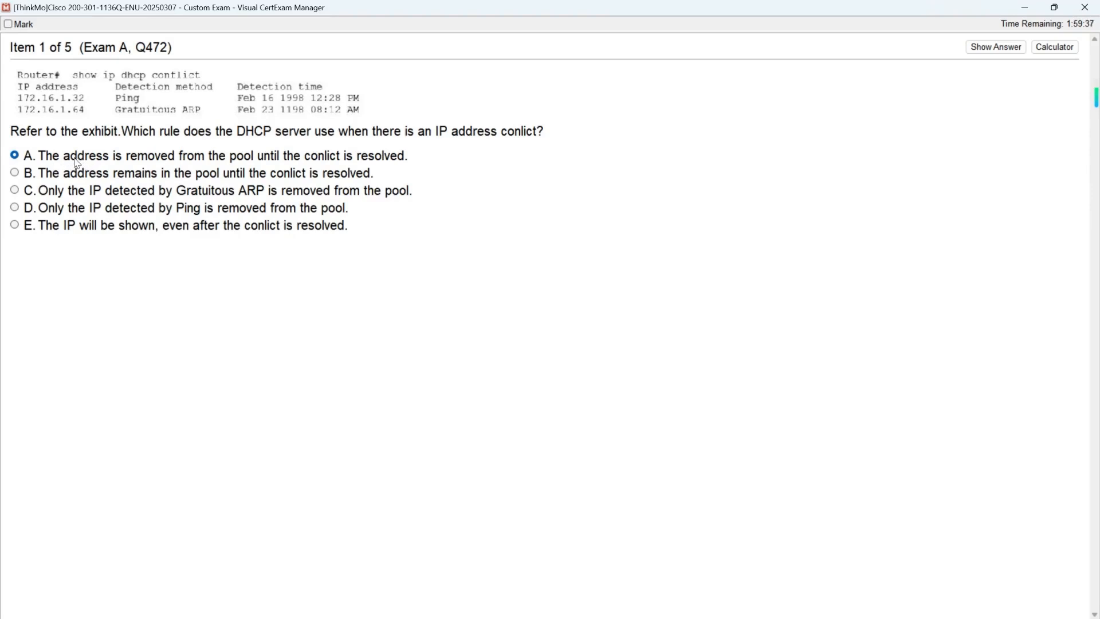
pyautogui.moveTo(122, 157)
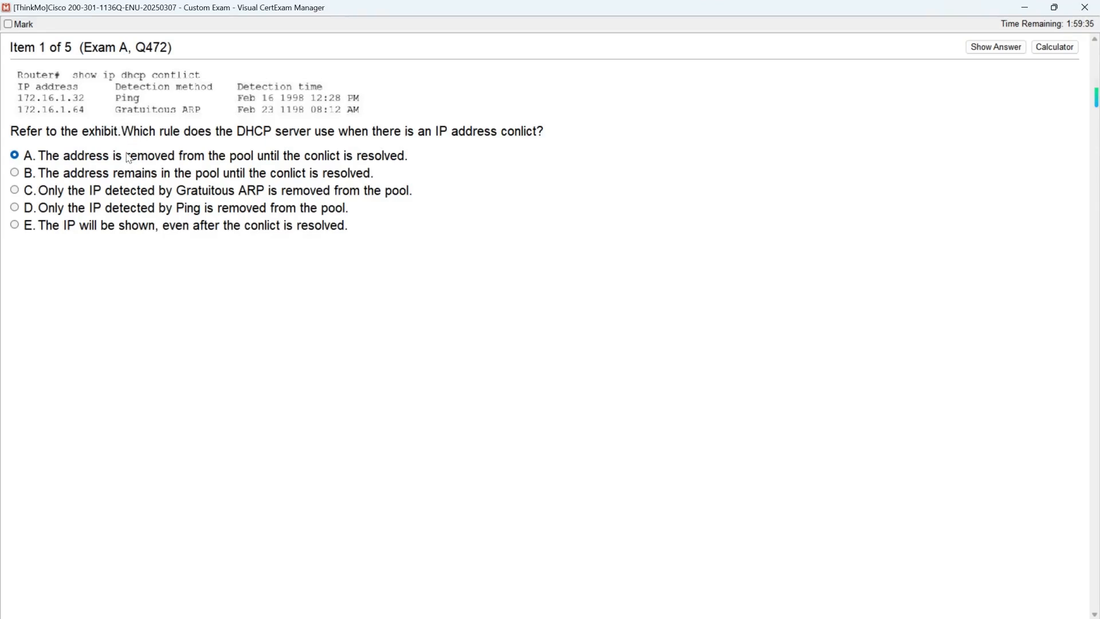
pyautogui.moveTo(282, 151)
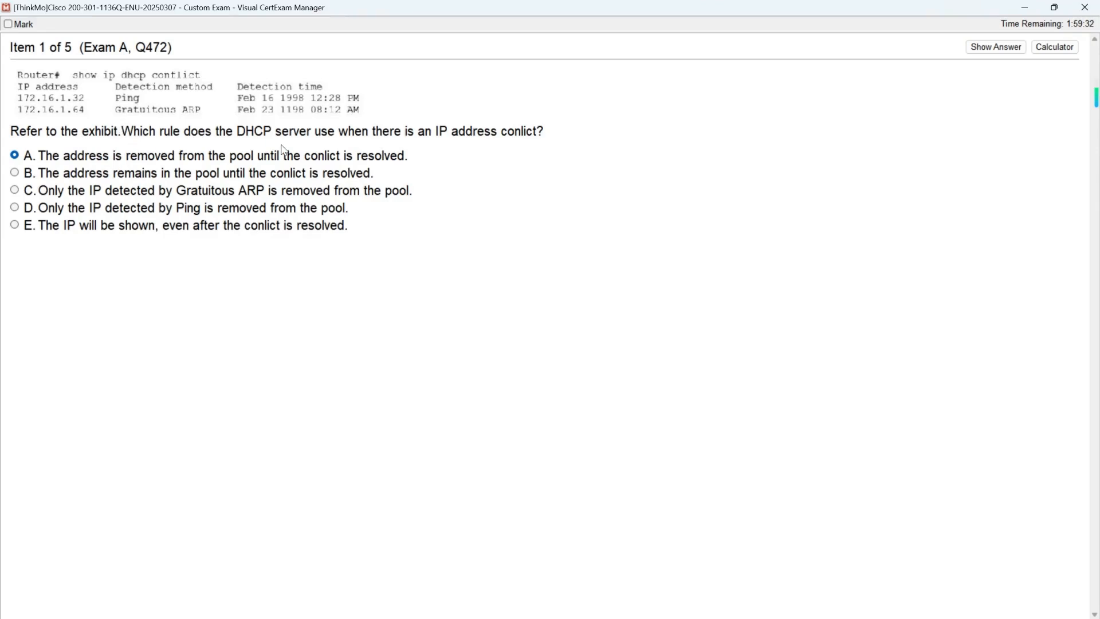
pyautogui.click(997, 47)
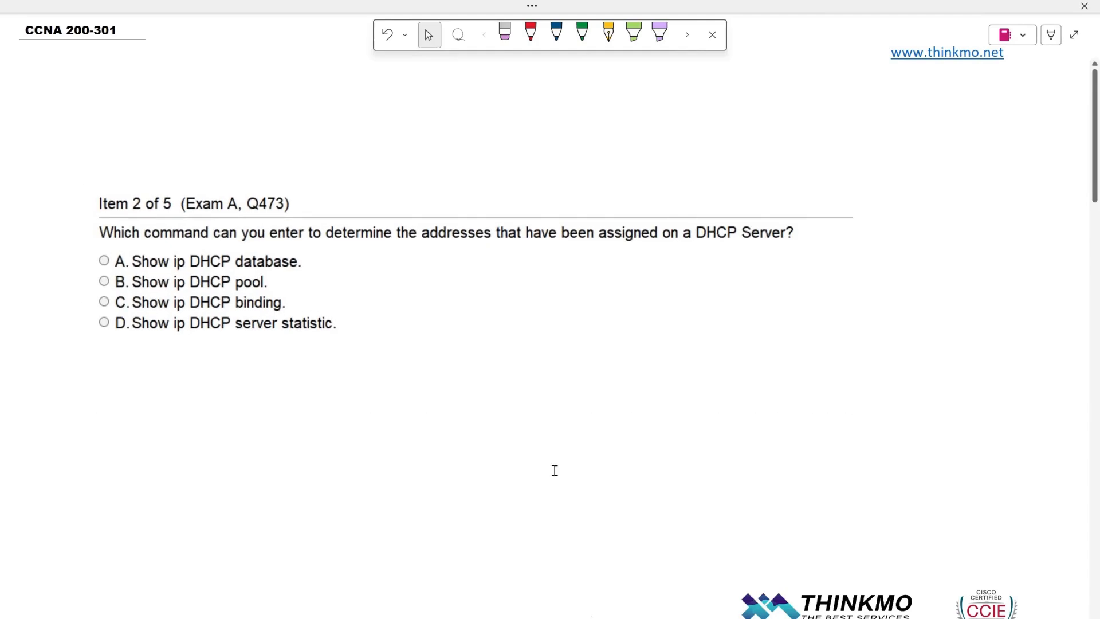
# Underline option C, show ip DHCP binding, and circle 'binding' in red ink.
pyautogui.click(530, 32)
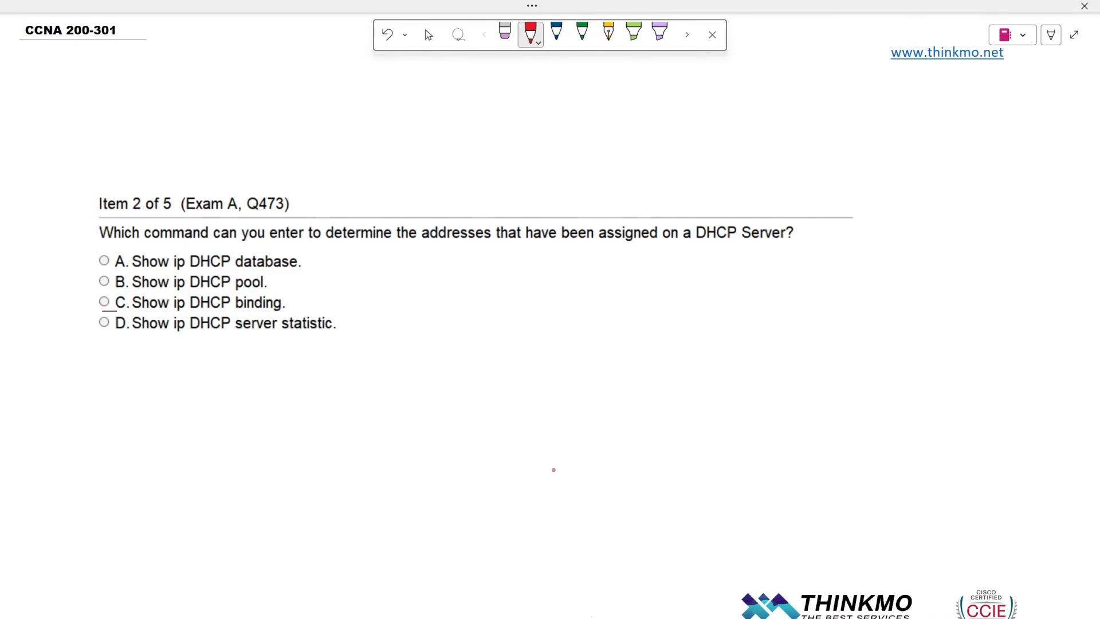
pyautogui.moveTo(116, 311); pyautogui.dragTo(312, 307)
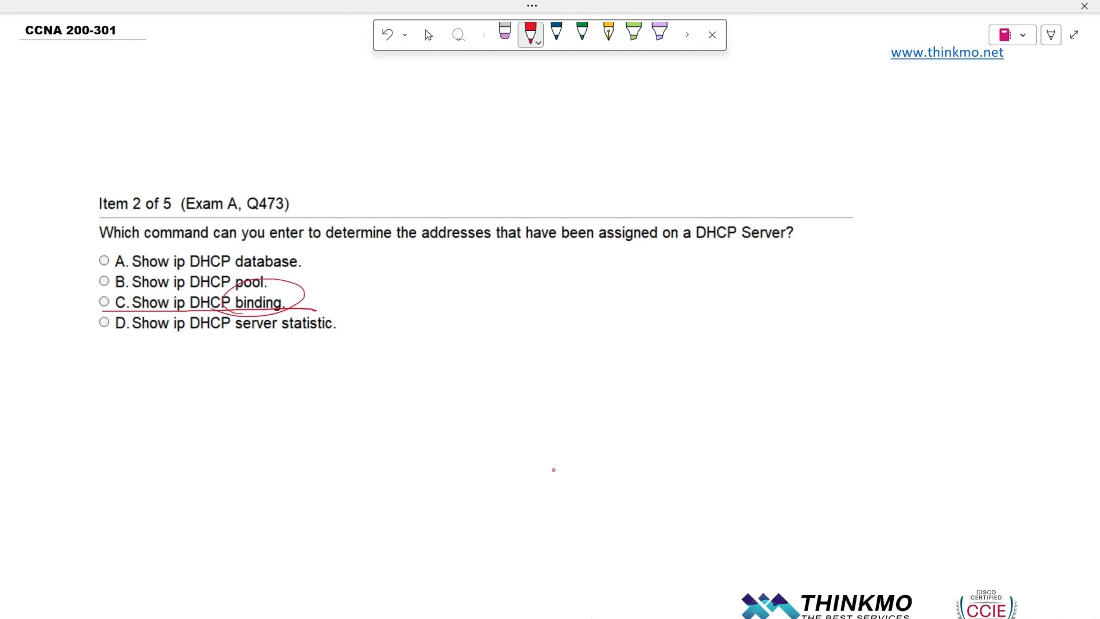
pyautogui.click(504, 32)
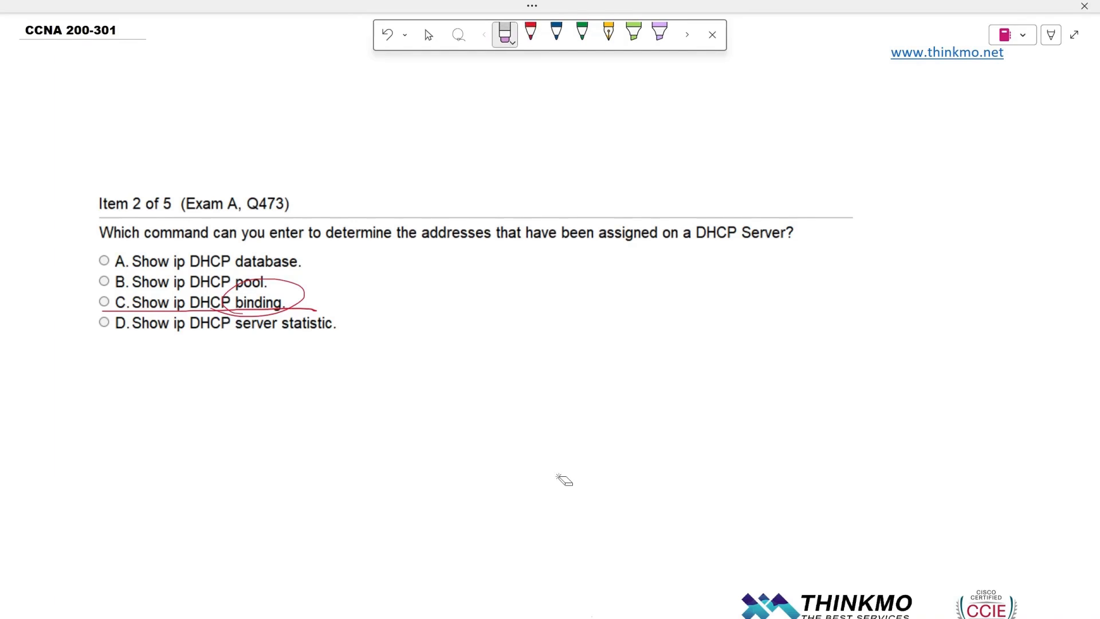
pyautogui.click(531, 32)
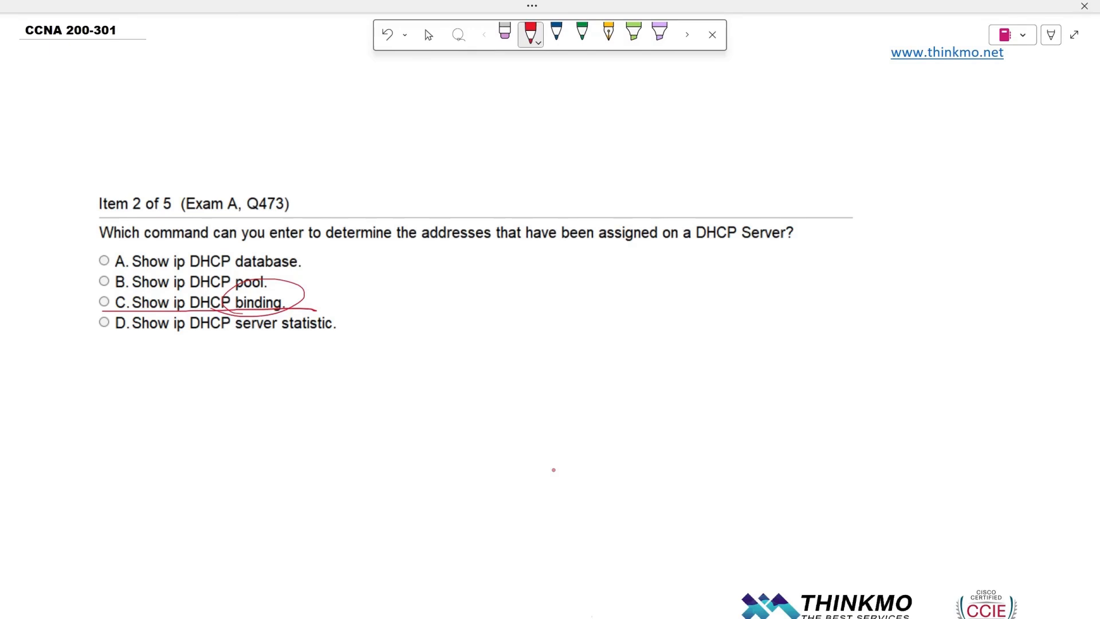
pyautogui.click(428, 35)
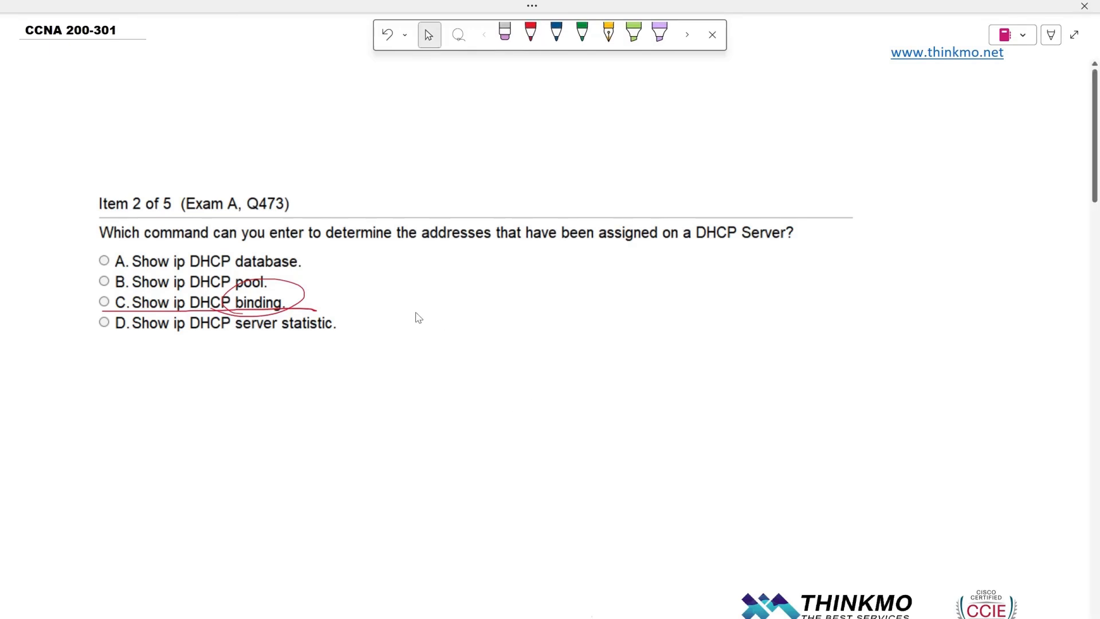
pyautogui.moveTo(862, 216)
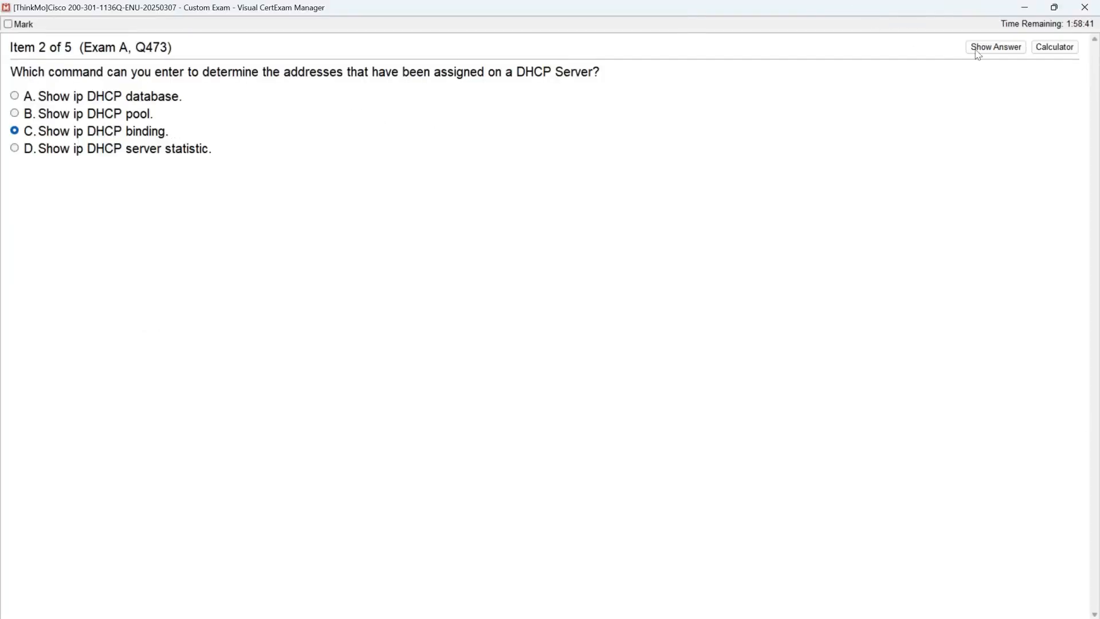
# Reveal the correct answer to question 2, confirming option C.
pyautogui.click(994, 46)
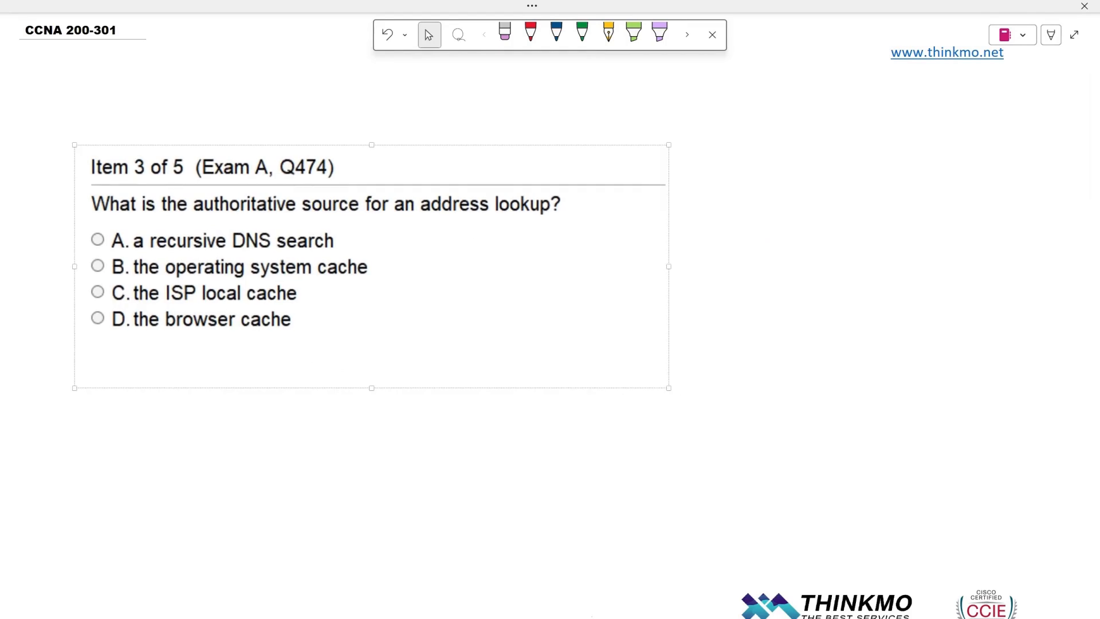
# Underline question 3 in red ink and circle option A, a recursive DNS search.
pyautogui.click(530, 32)
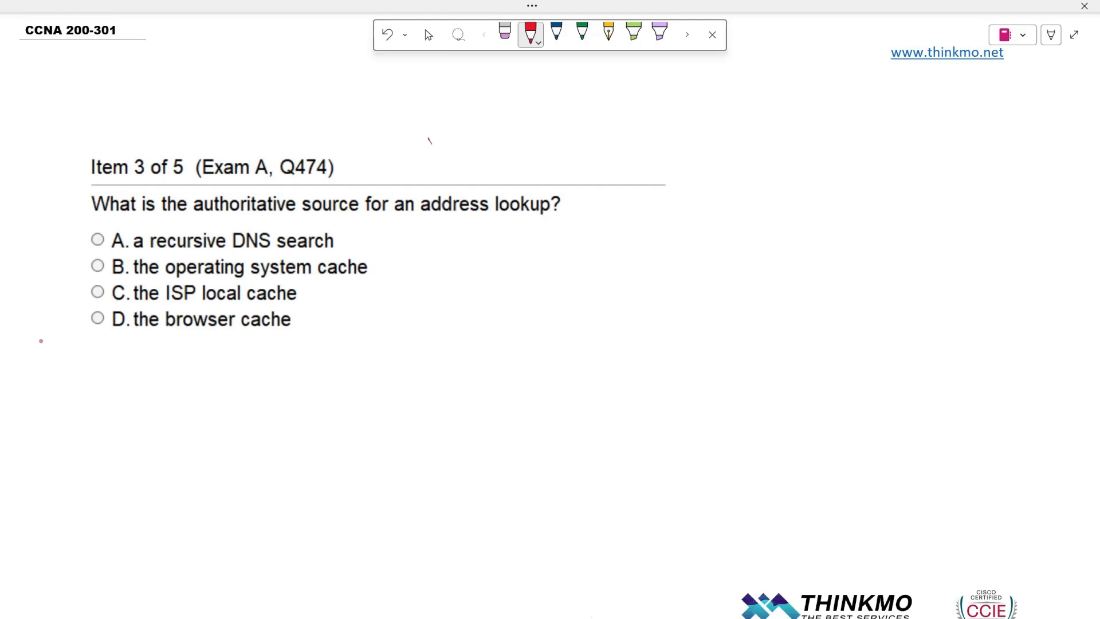
pyautogui.moveTo(91, 225); pyautogui.dragTo(572, 223)
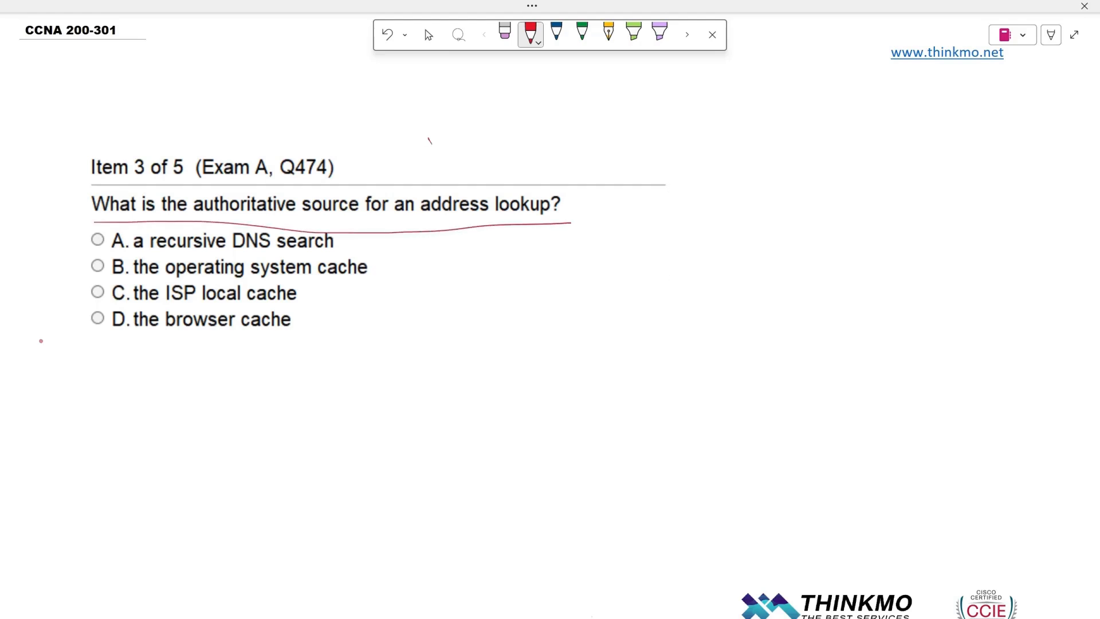
pyautogui.click(504, 32)
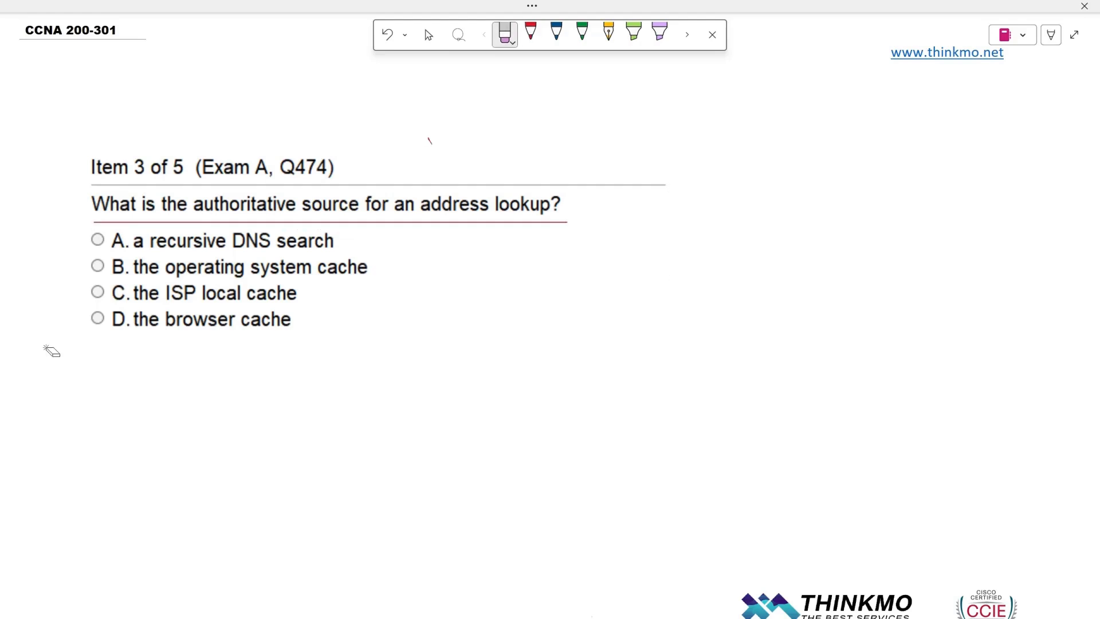
pyautogui.click(531, 34)
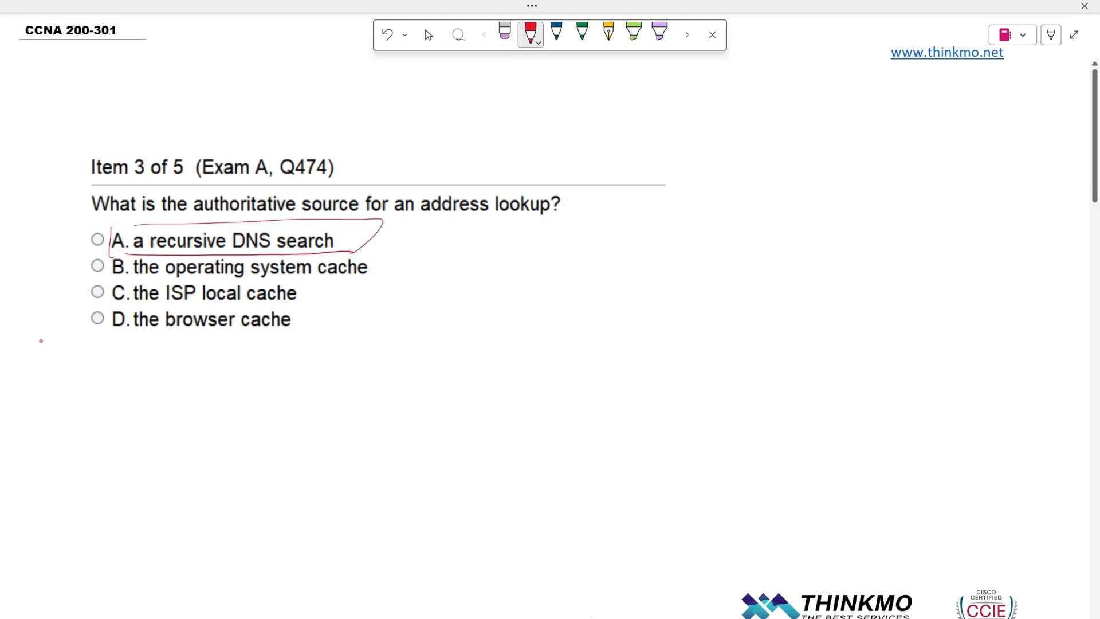
pyautogui.click(386, 35)
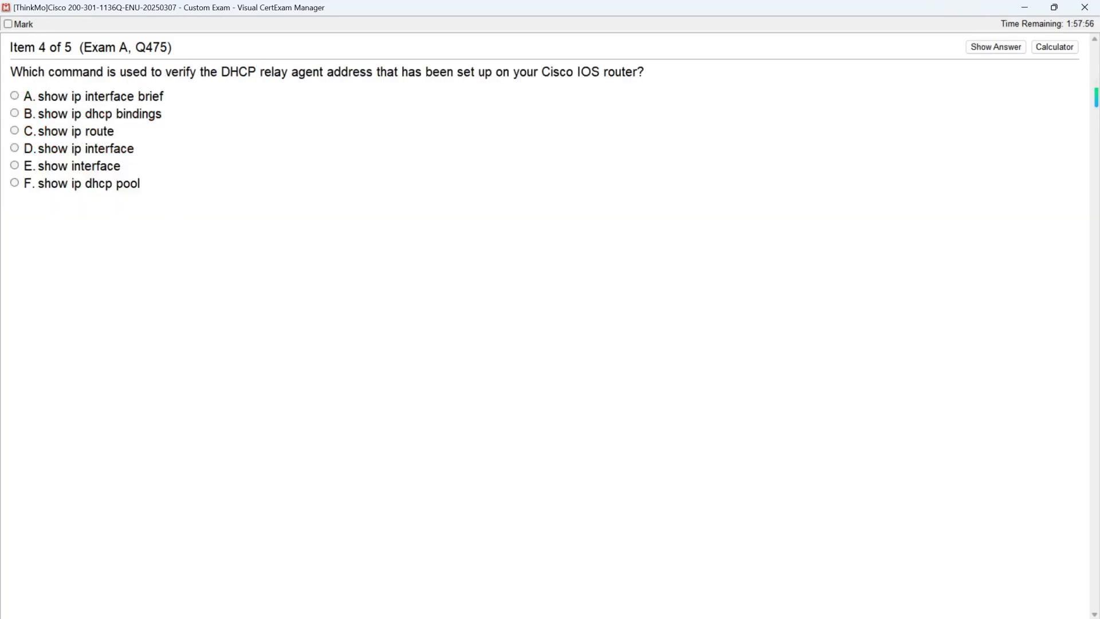
pyautogui.moveTo(226, 95)
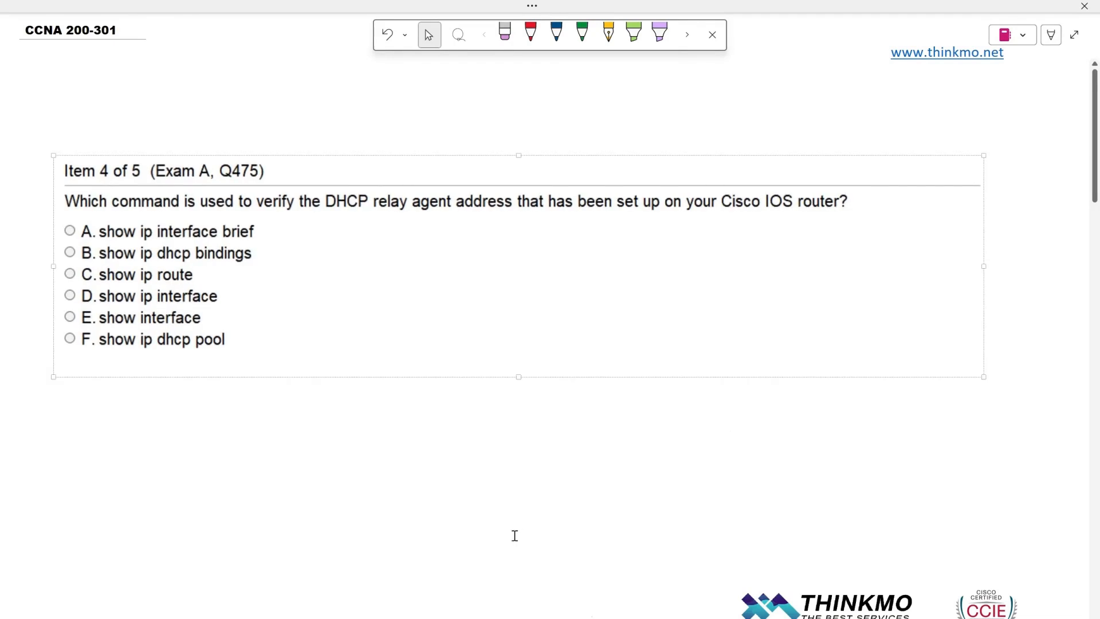
# Cross out option A in red ink, note 'IP' beside it, and remove the router circle.
pyautogui.click(530, 32)
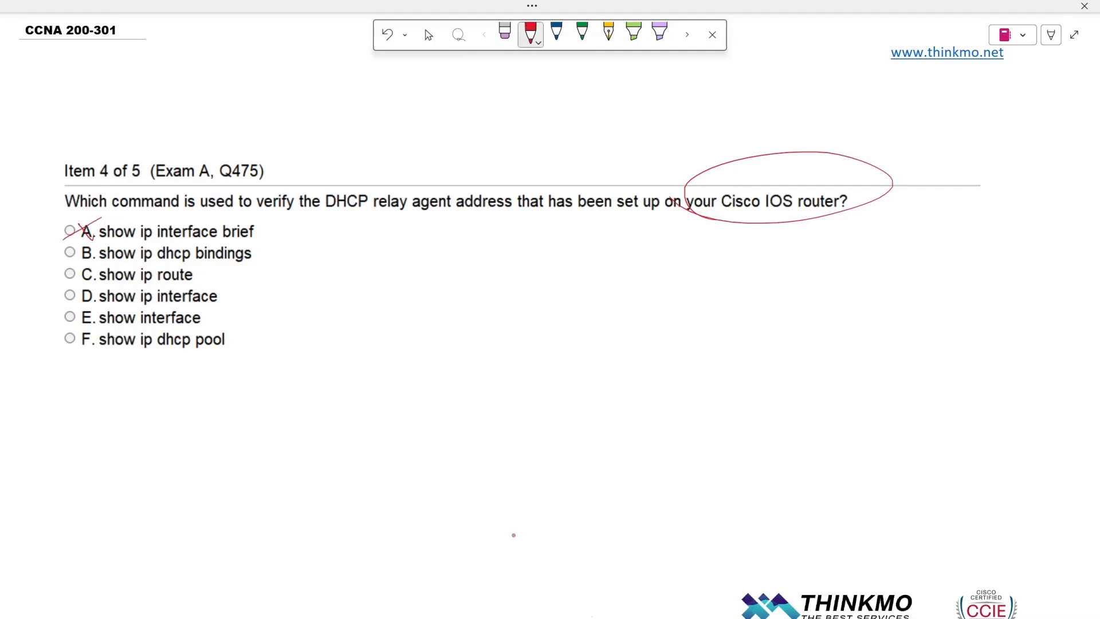
pyautogui.moveTo(98, 240); pyautogui.dragTo(273, 240)
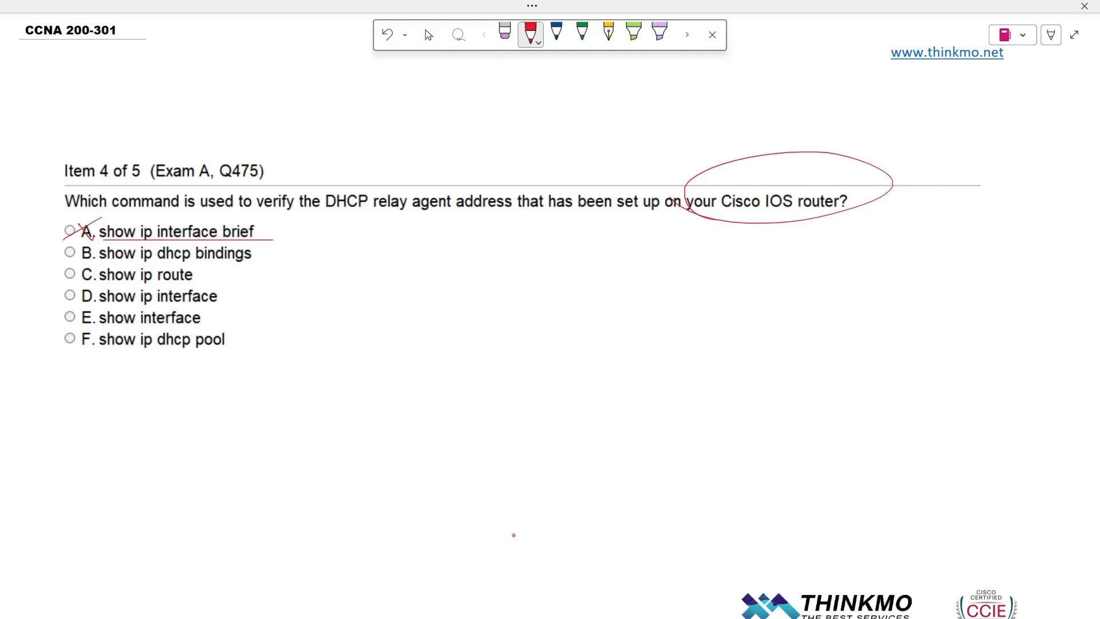
pyautogui.moveTo(301, 228); pyautogui.dragTo(319, 249)
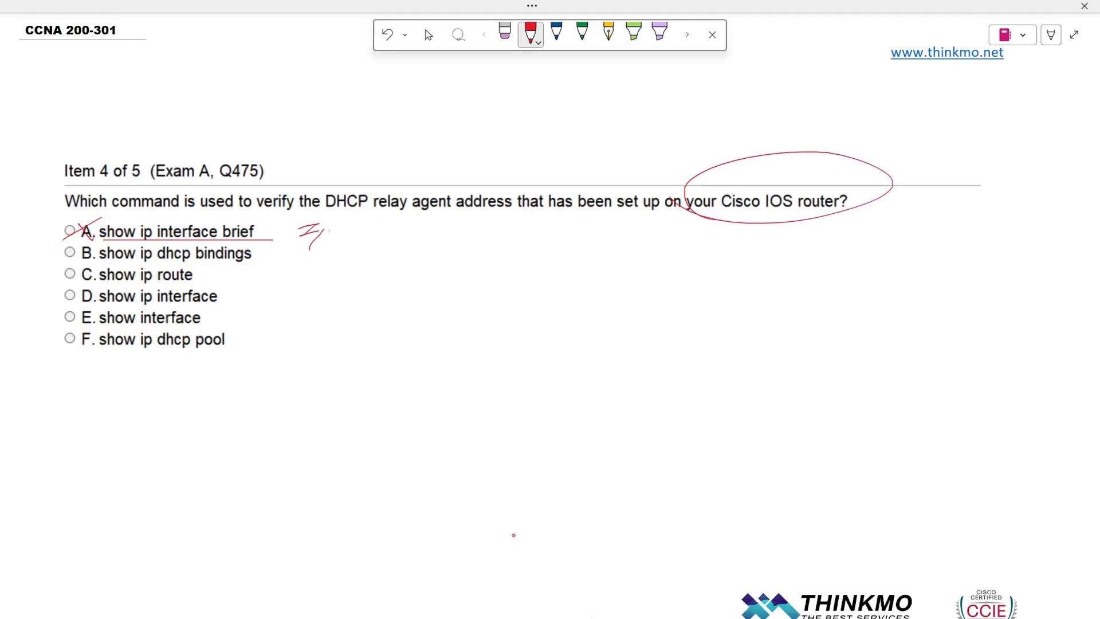
pyautogui.moveTo(316, 231); pyautogui.dragTo(336, 239)
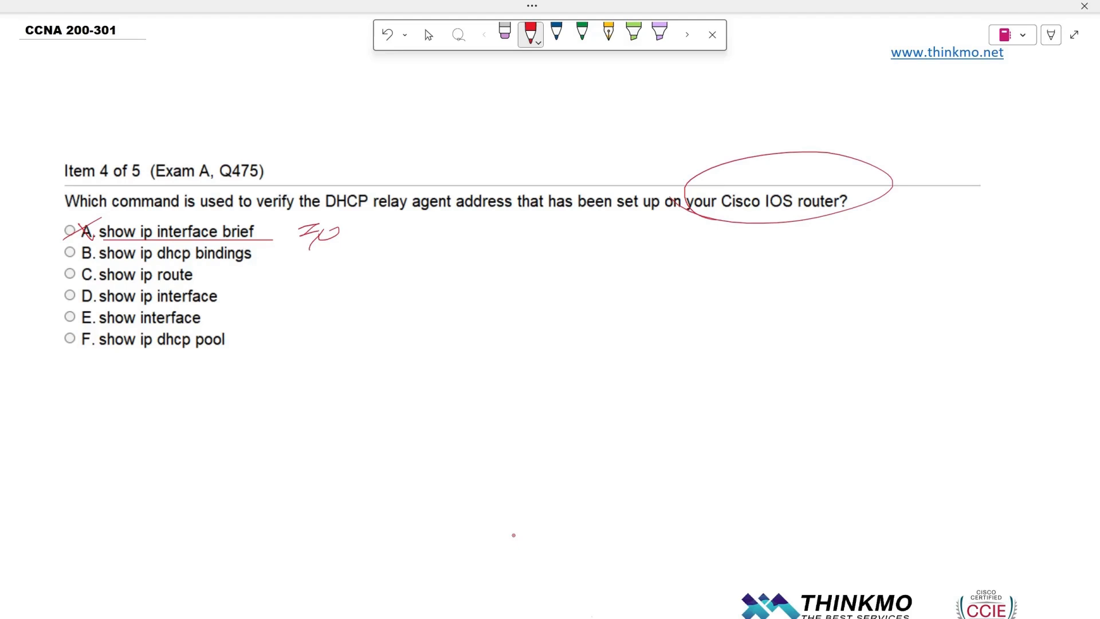
pyautogui.click(384, 35)
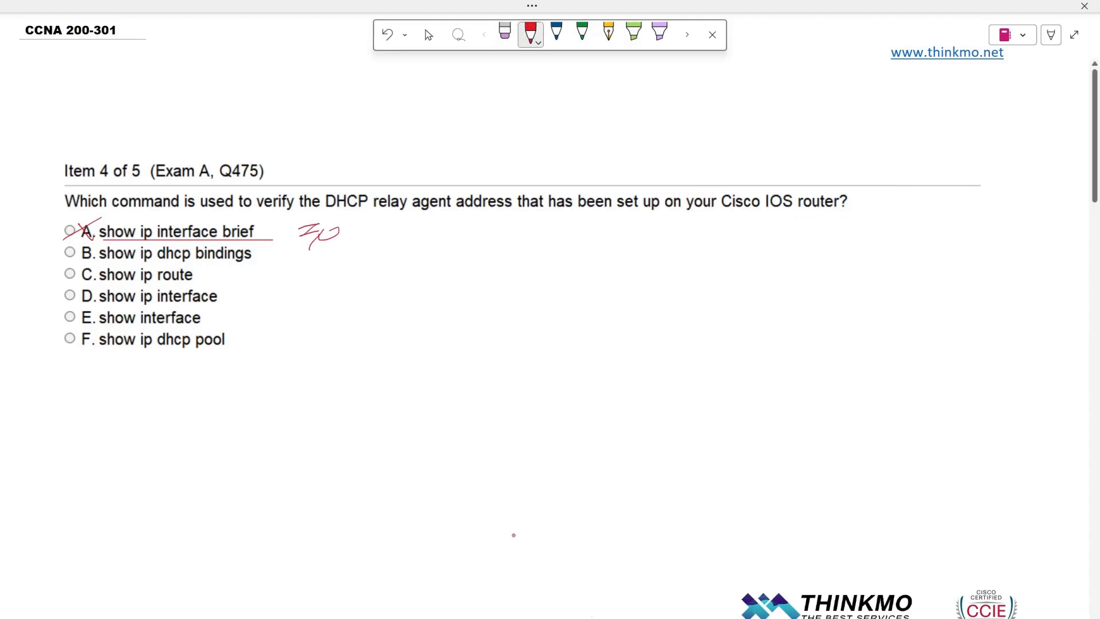
# Write 'helper-address' beside the options, underline it, and underline option B.
pyautogui.moveTo(432, 277); pyautogui.dragTo(459, 255)
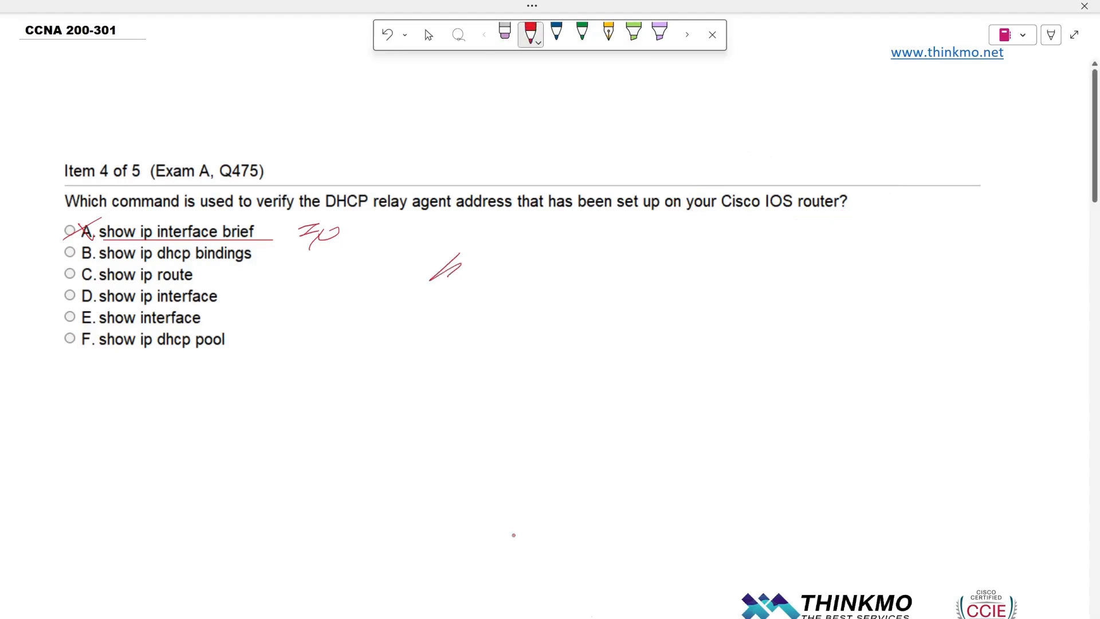
pyautogui.moveTo(435, 267); pyautogui.dragTo(512, 271)
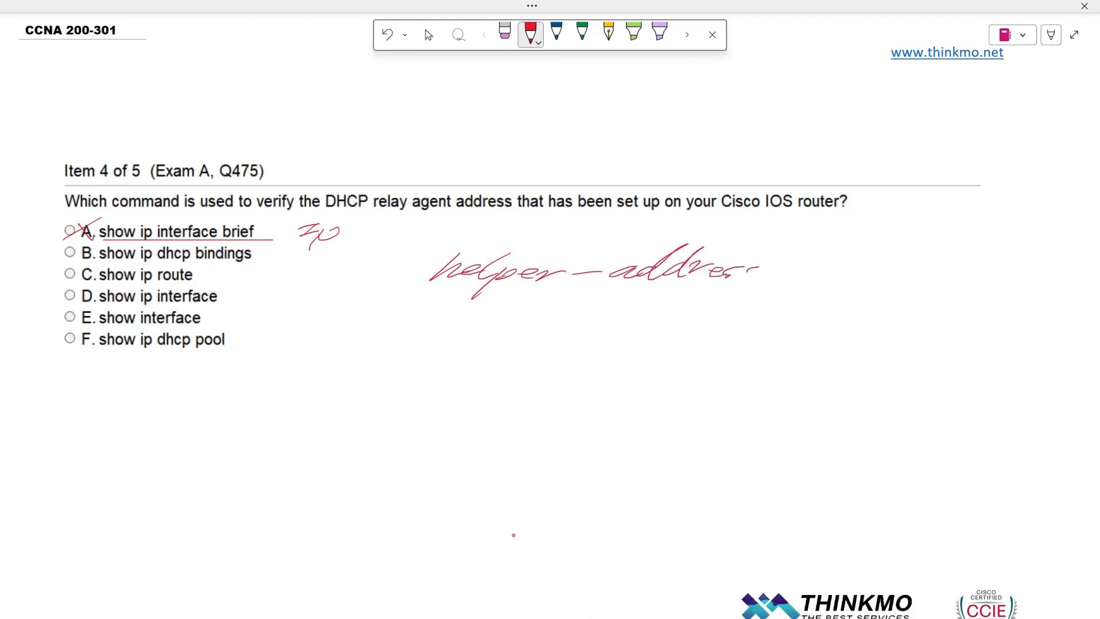
pyautogui.moveTo(432, 308); pyautogui.dragTo(786, 302)
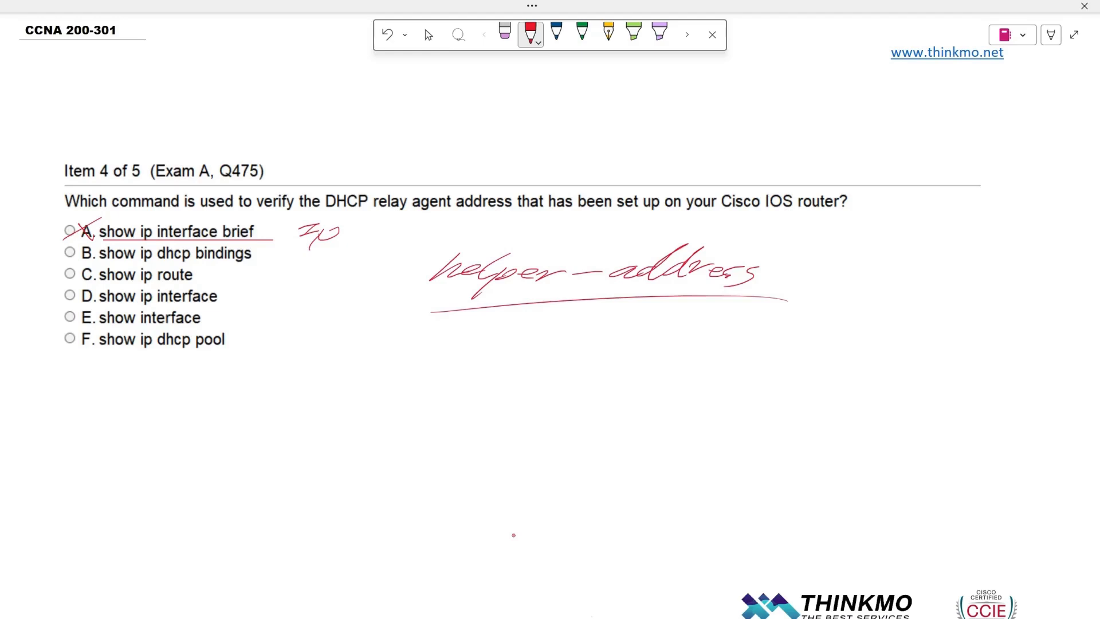
pyautogui.moveTo(99, 263); pyautogui.dragTo(280, 261)
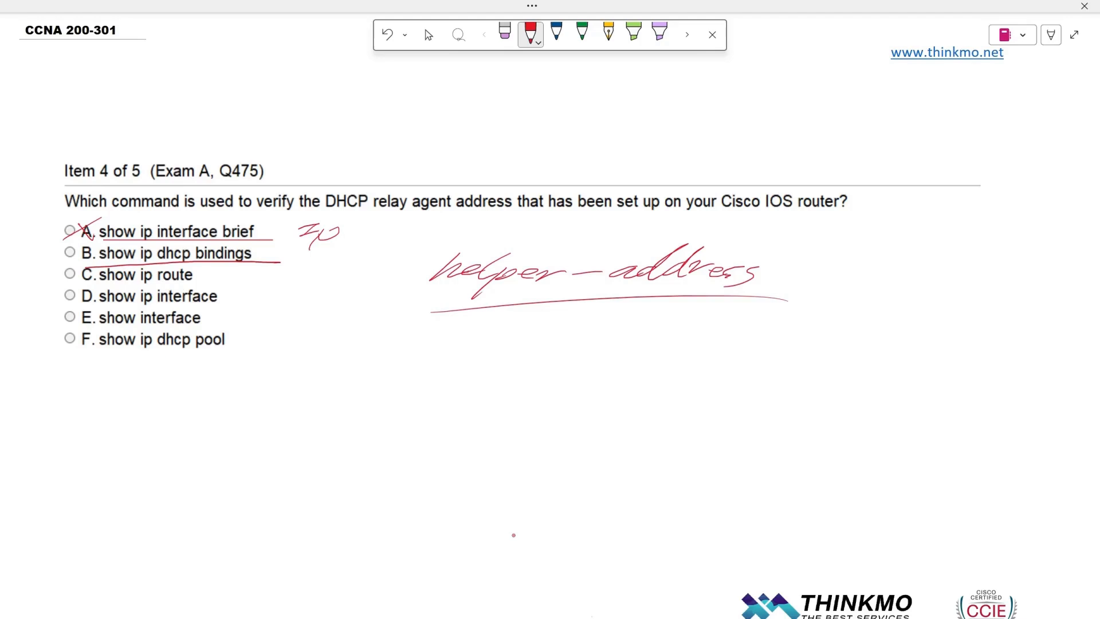
# Underline and circle option B, add Time and RT notes, and cross out B and C.
pyautogui.moveTo(84, 245); pyautogui.dragTo(277, 260)
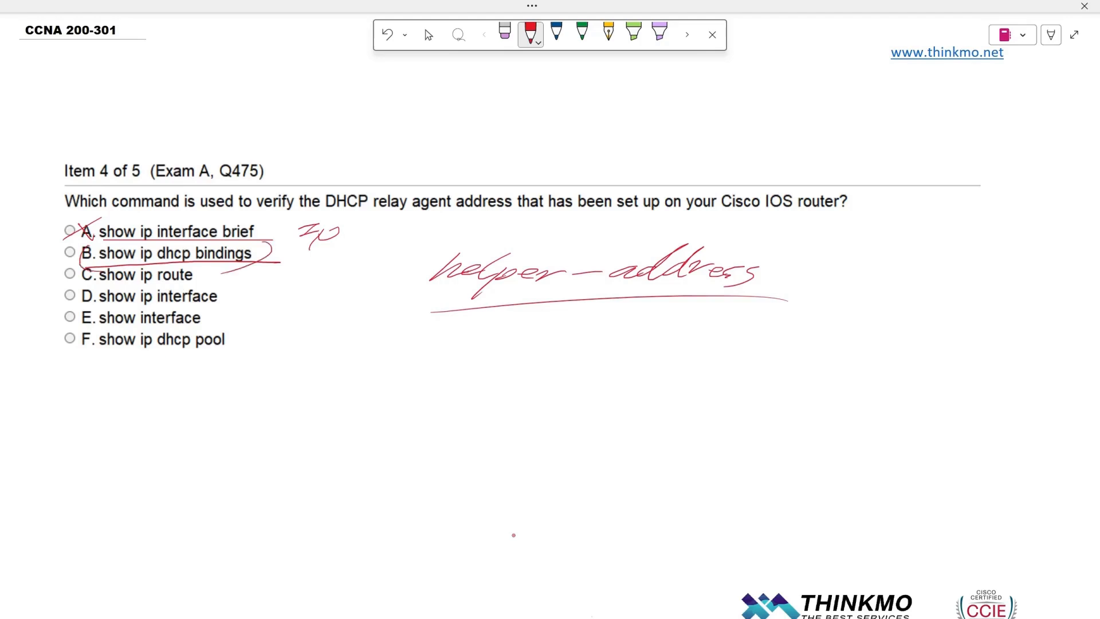
pyautogui.moveTo(298, 260); pyautogui.dragTo(347, 270)
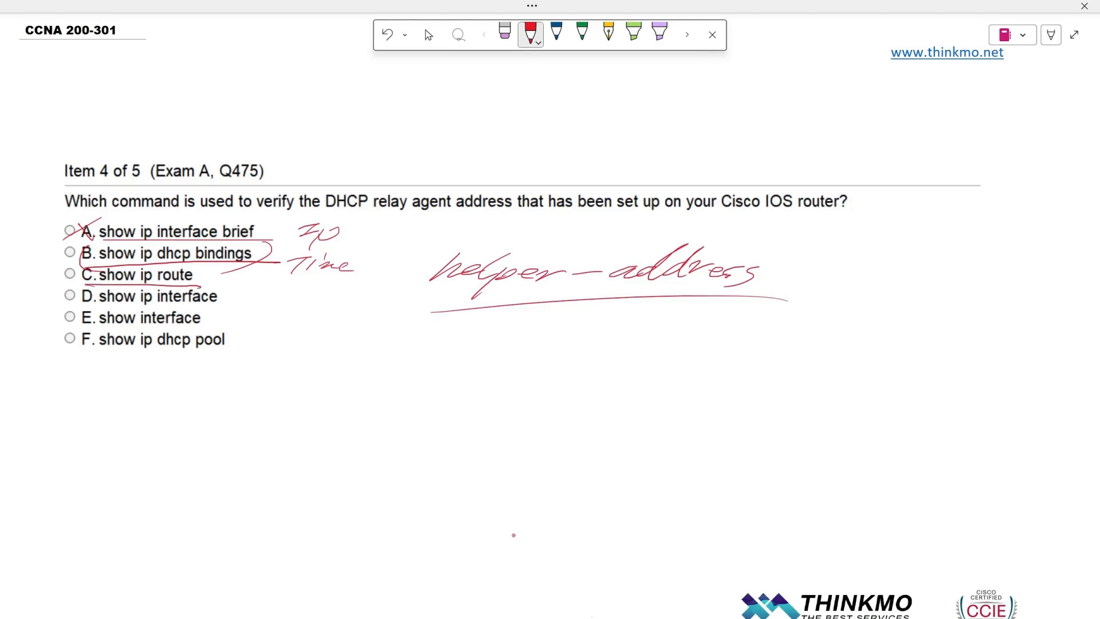
pyautogui.moveTo(248, 270); pyautogui.dragTo(263, 284)
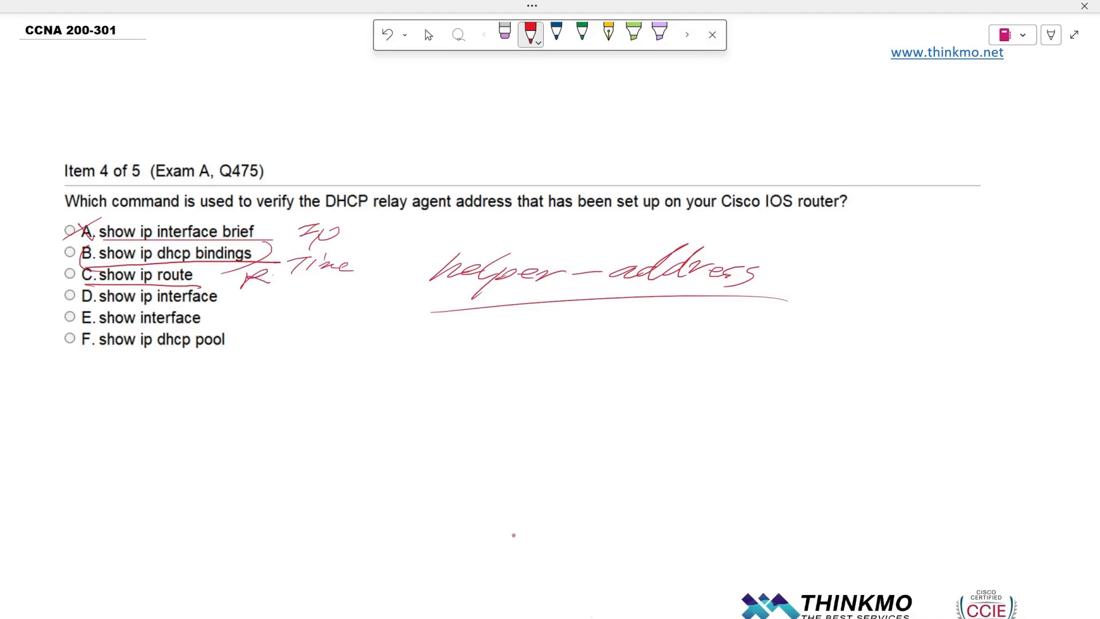
pyautogui.moveTo(77, 249); pyautogui.dragTo(98, 264)
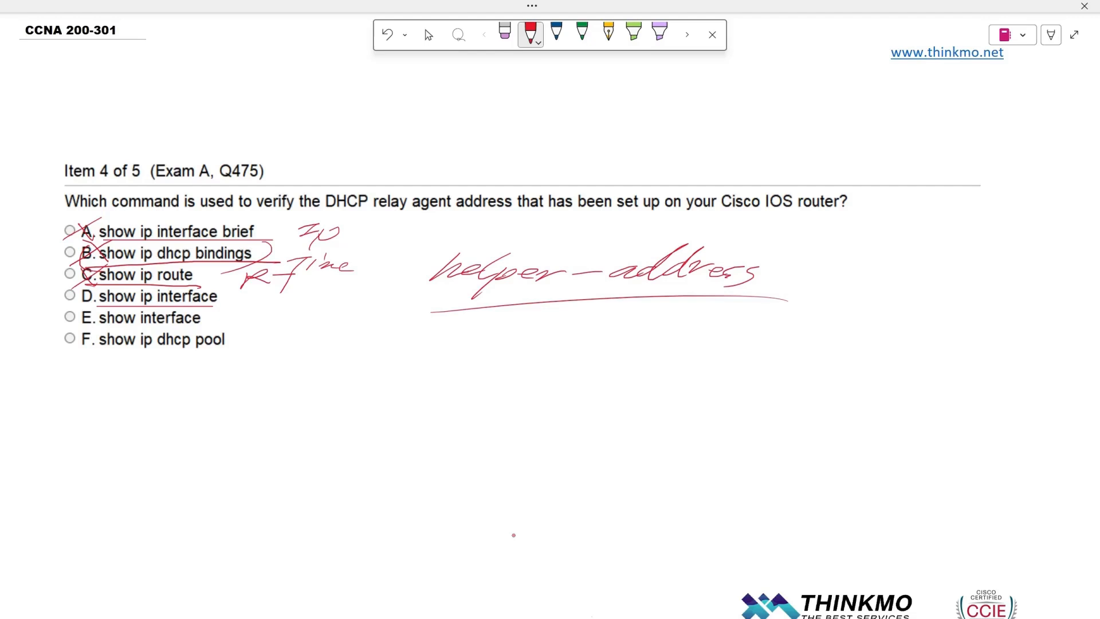
pyautogui.click(429, 35)
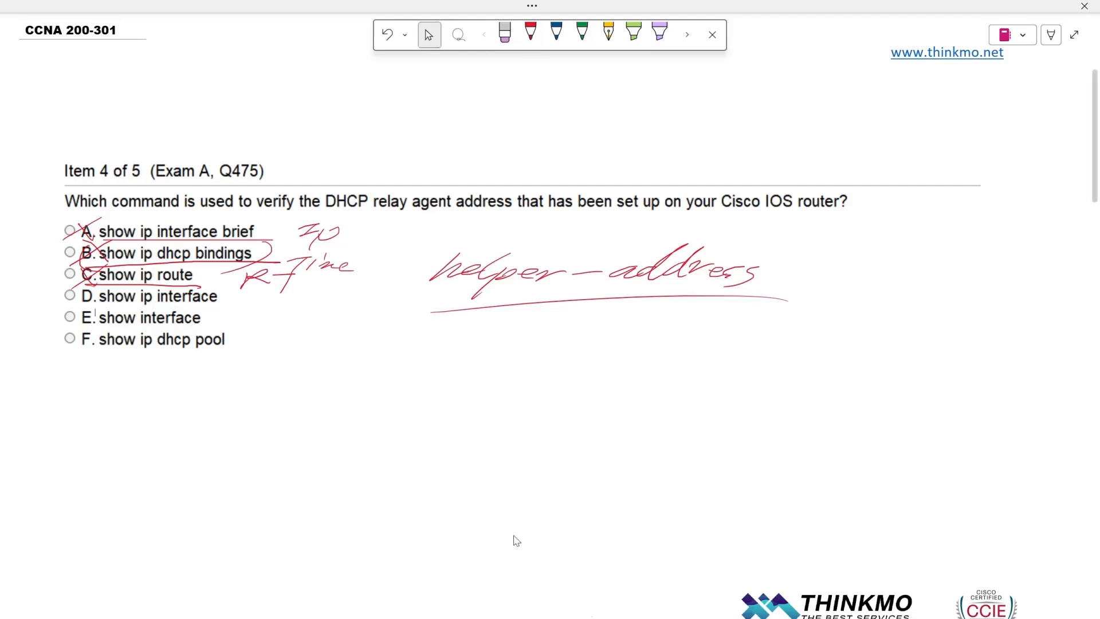
# Underline options E and F in red ink and add a tick.
pyautogui.click(529, 34)
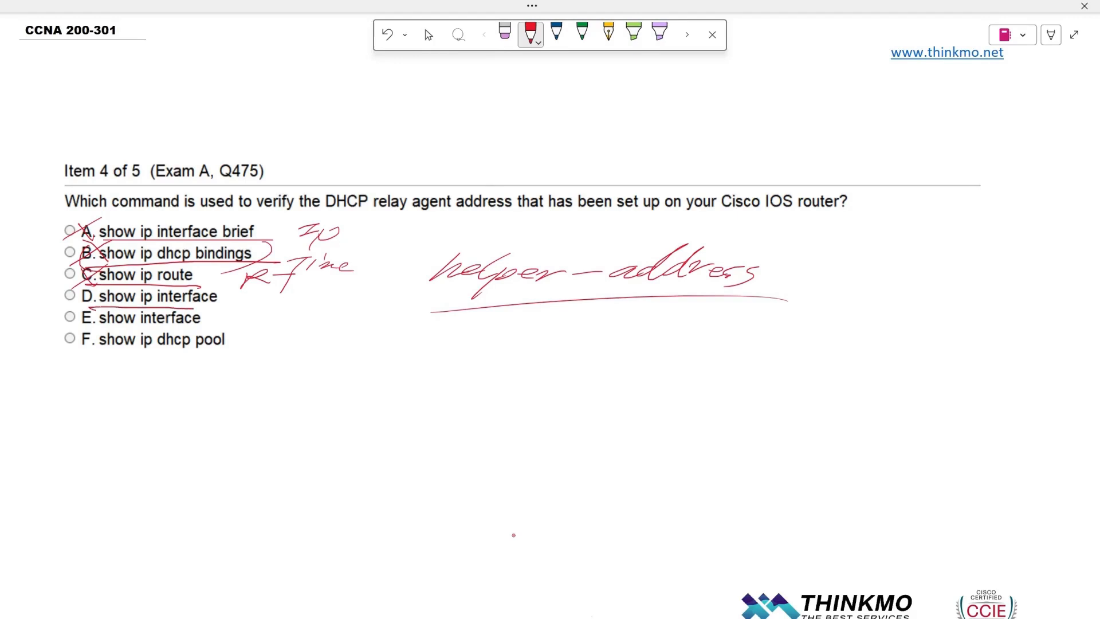
pyautogui.moveTo(255, 288); pyautogui.dragTo(280, 308)
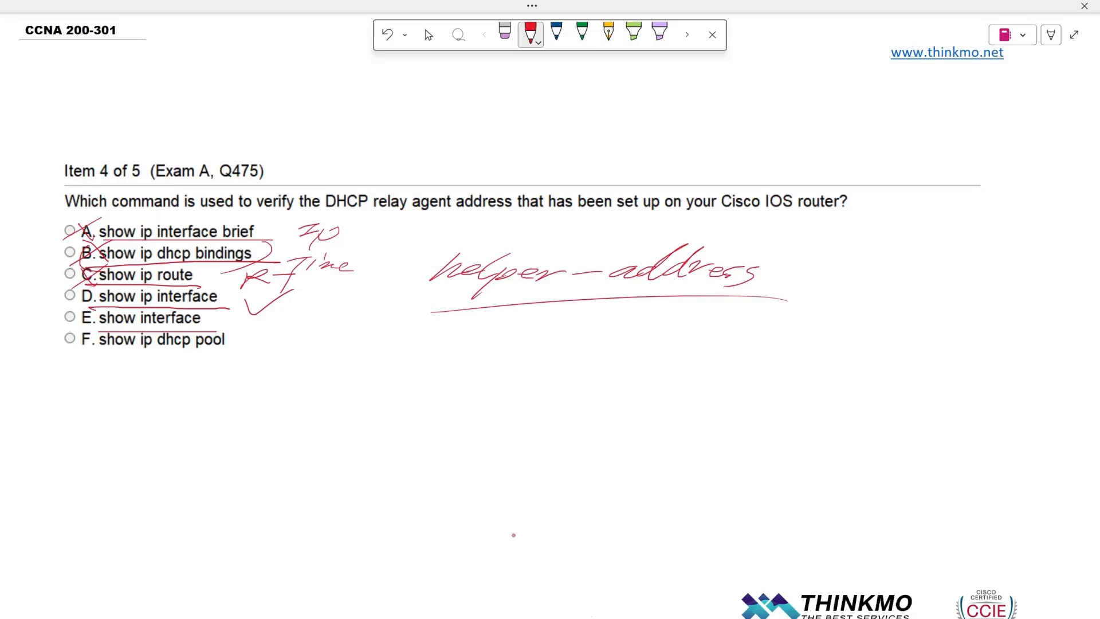
pyautogui.click(504, 34)
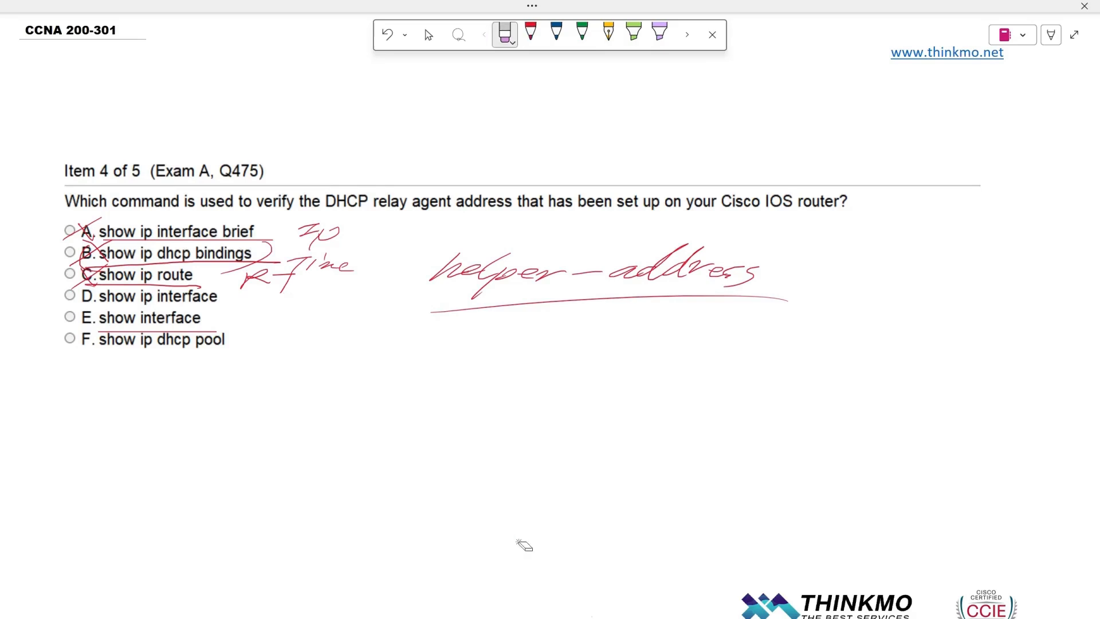
pyautogui.click(531, 30)
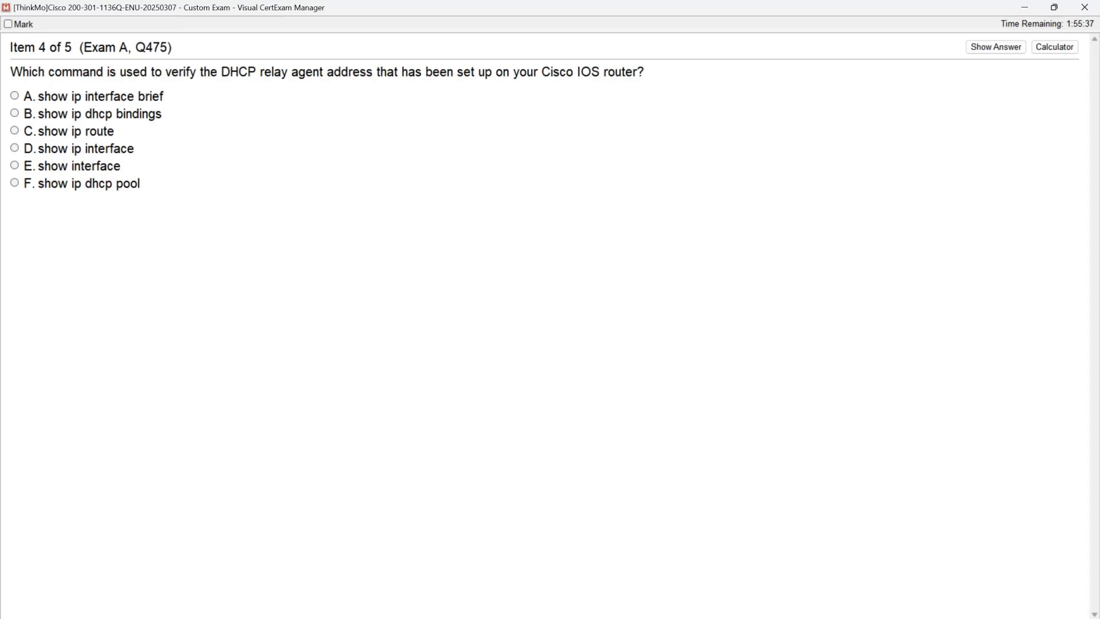
# Return to question 4 of 5 in Visual CertExam Manager.
pyautogui.click(11, 148)
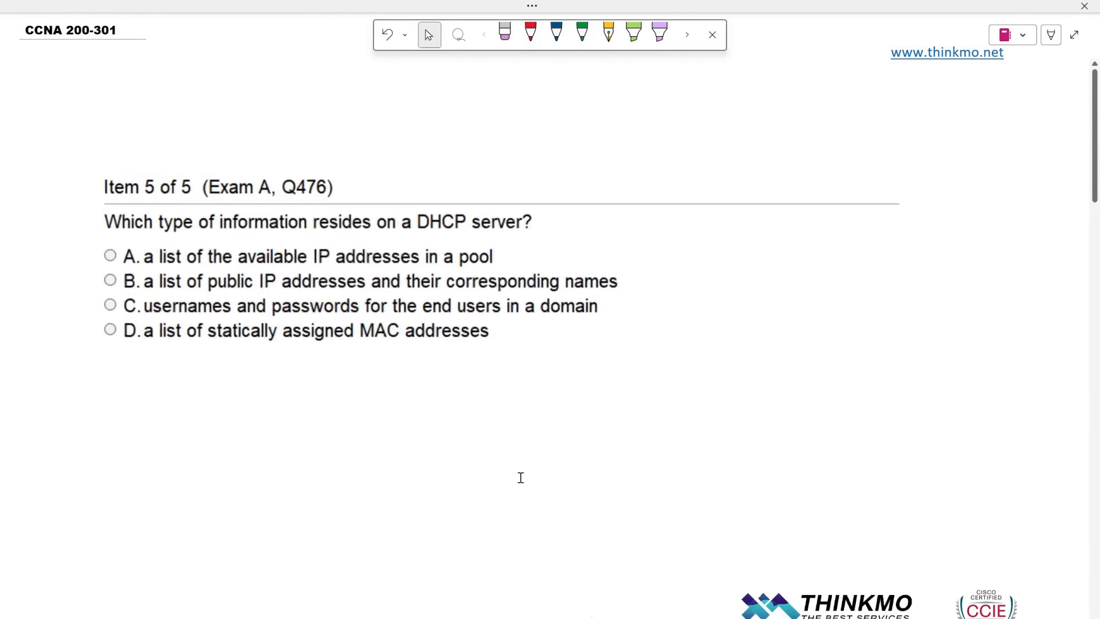
# Underline 'DHCP server' in question 5, circle 'a pool', and tick option A in red ink.
pyautogui.click(531, 33)
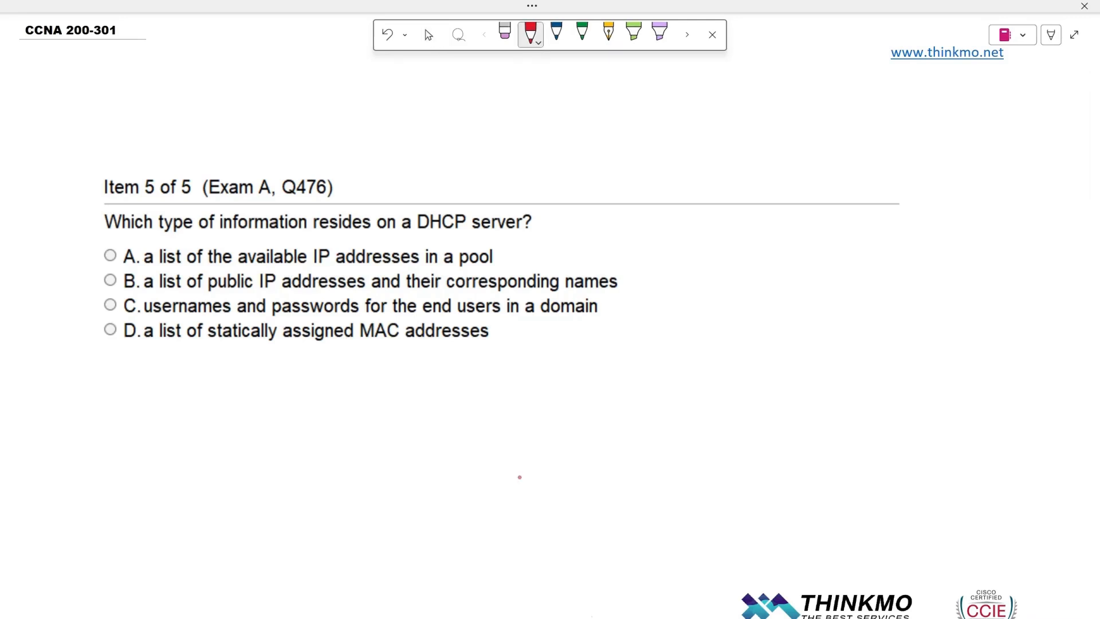
pyautogui.moveTo(410, 233); pyautogui.dragTo(492, 256)
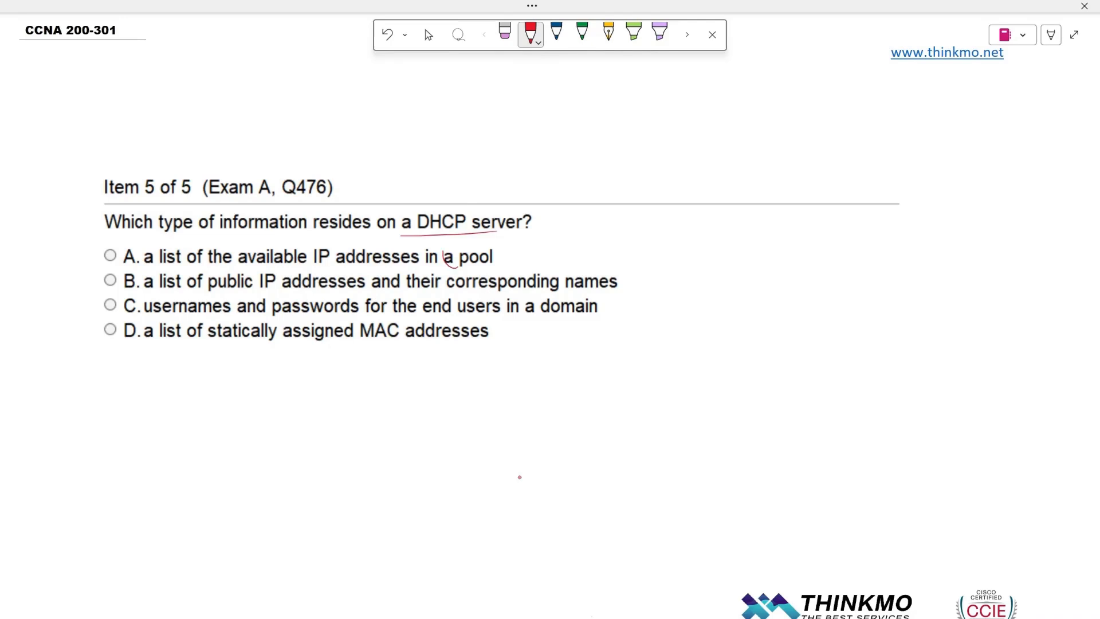
pyautogui.moveTo(439, 256); pyautogui.dragTo(492, 255)
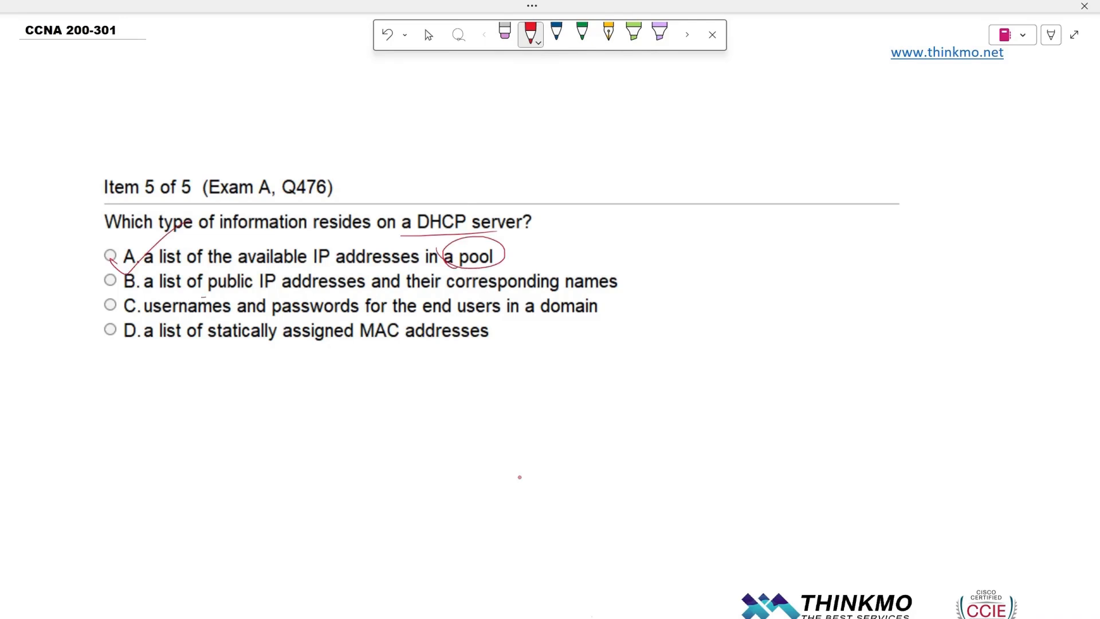
pyautogui.moveTo(204, 294); pyautogui.dragTo(382, 291)
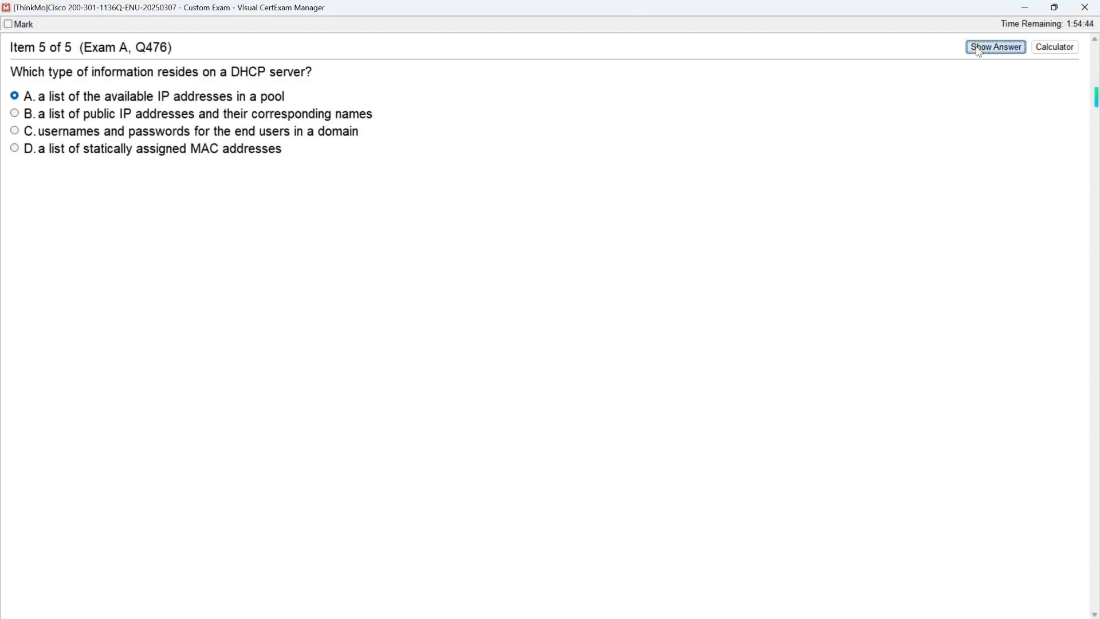
# Reveal the answer to question 5, confirming option A is correct.
pyautogui.click(995, 47)
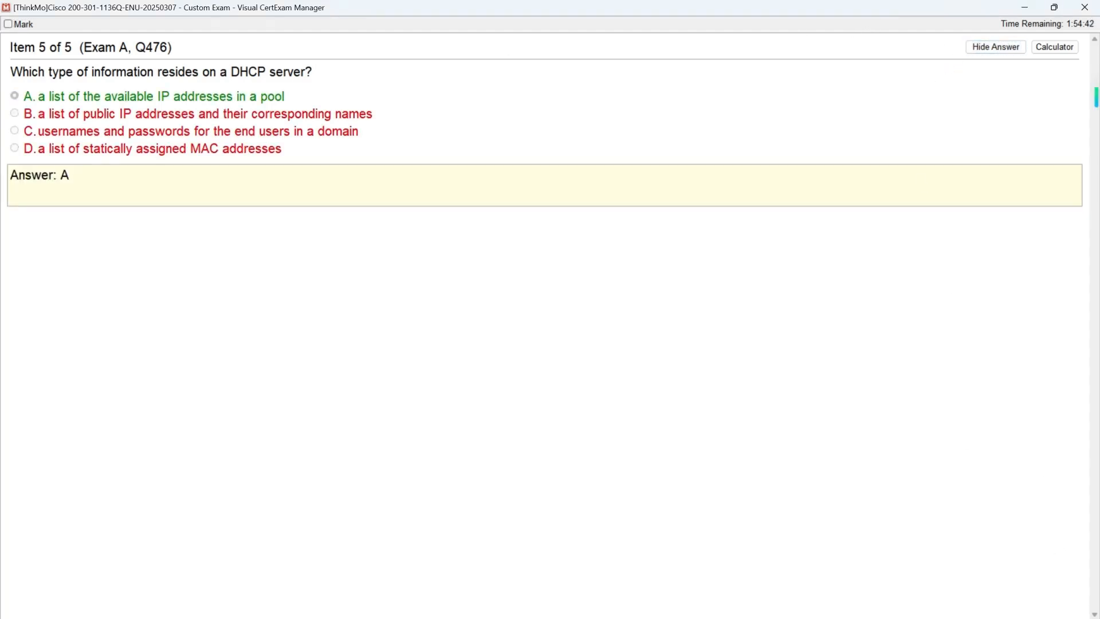